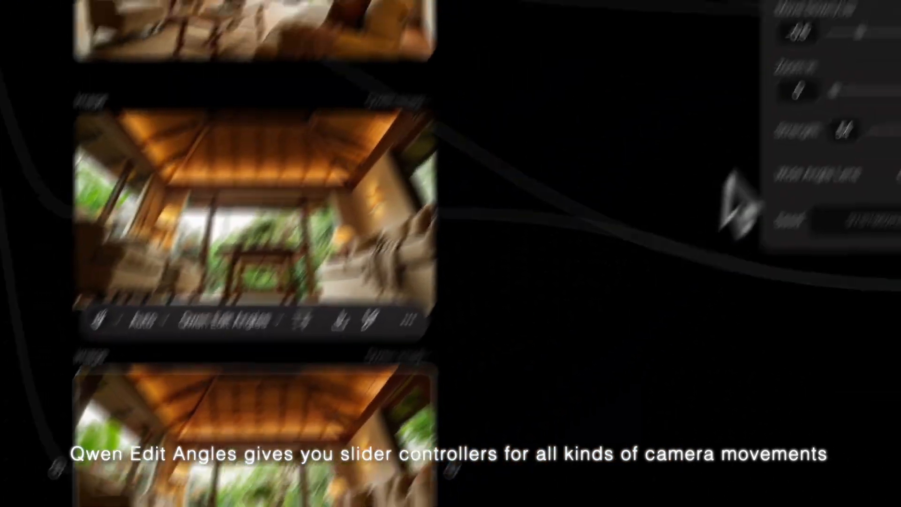
- Connect the Cozy Living Room photo to a new empty image block, Image 19
left_click(826, 113)
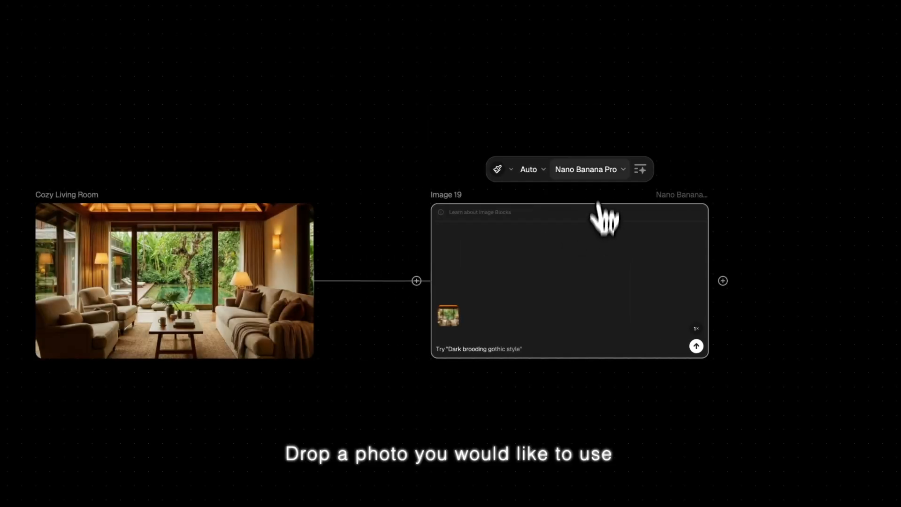
- Switch Image 19 to Qwen Image Edit Angles and adjust its camera rotation slider
left_click(586, 169)
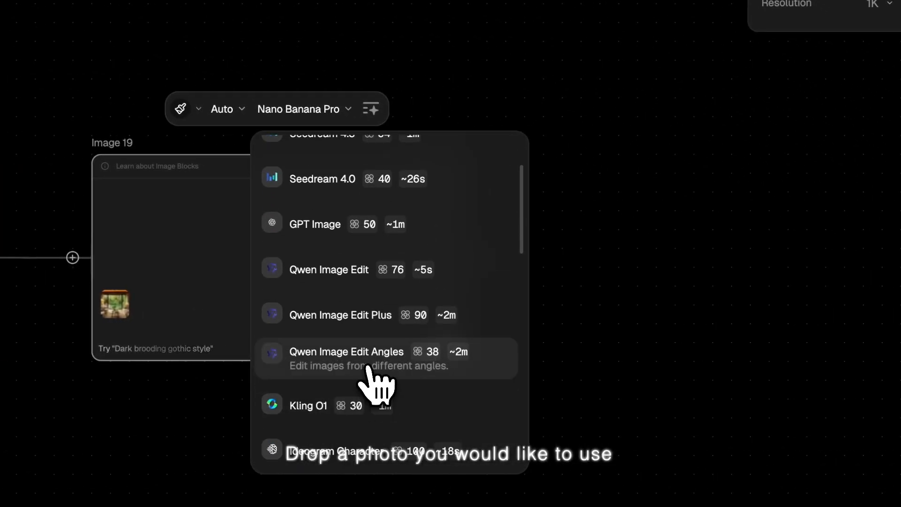
left_click(347, 351)
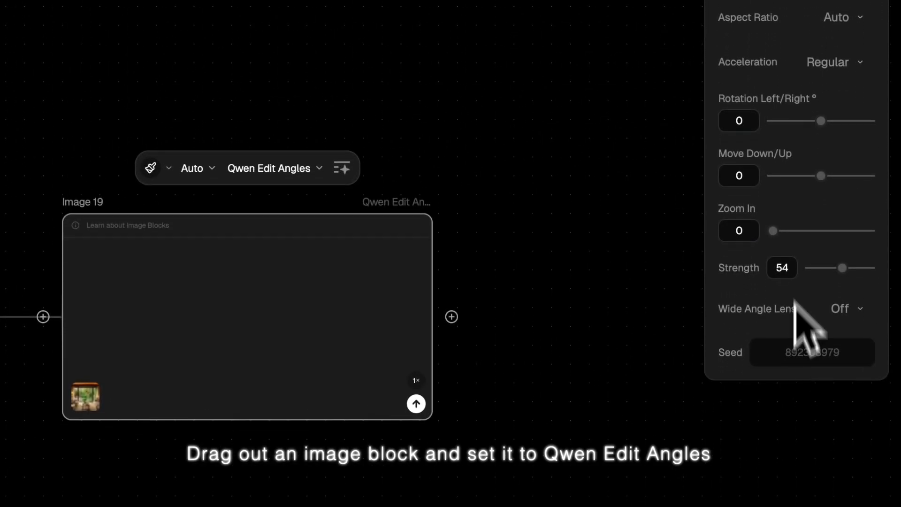
left_click_drag(820, 121, 842, 121)
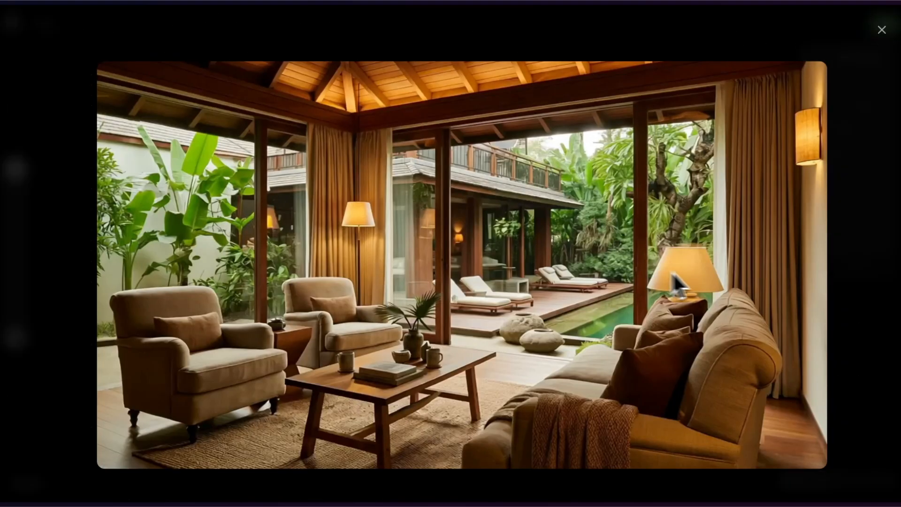
- Close the enlarged preview of the rotated-angle living-room result
left_click(883, 30)
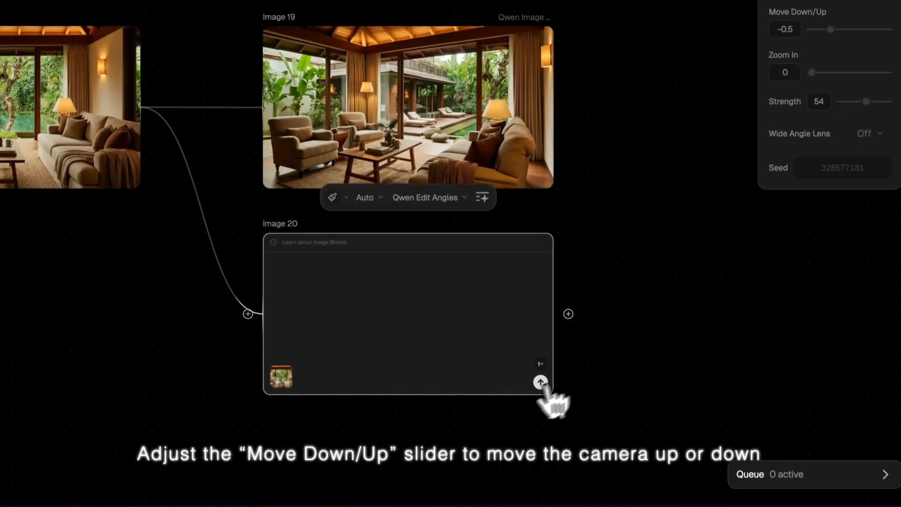
- Generate the lowered-camera view looking up at the timber ceiling with Move Down/Up -0.5
left_click(541, 382)
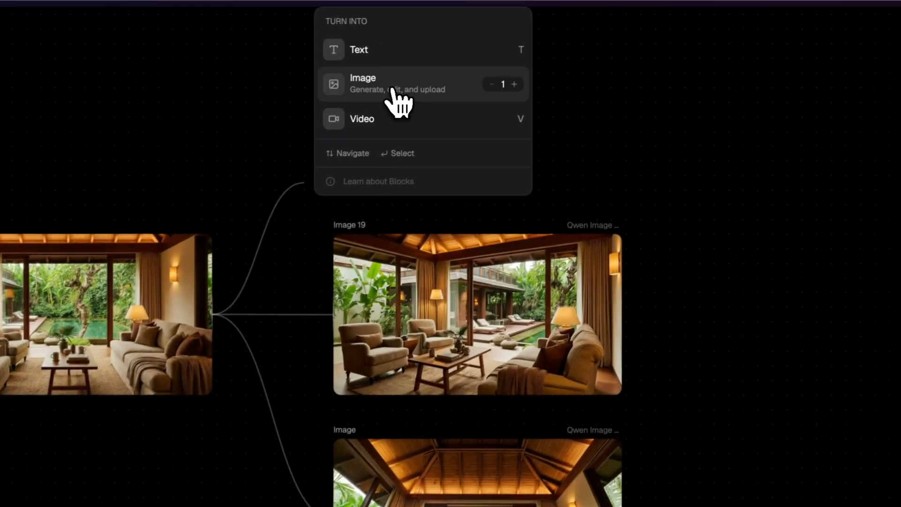
- Make the new block a Qwen Edit Angles image and raise its Zoom In amount toward the pool
left_click(362, 84)
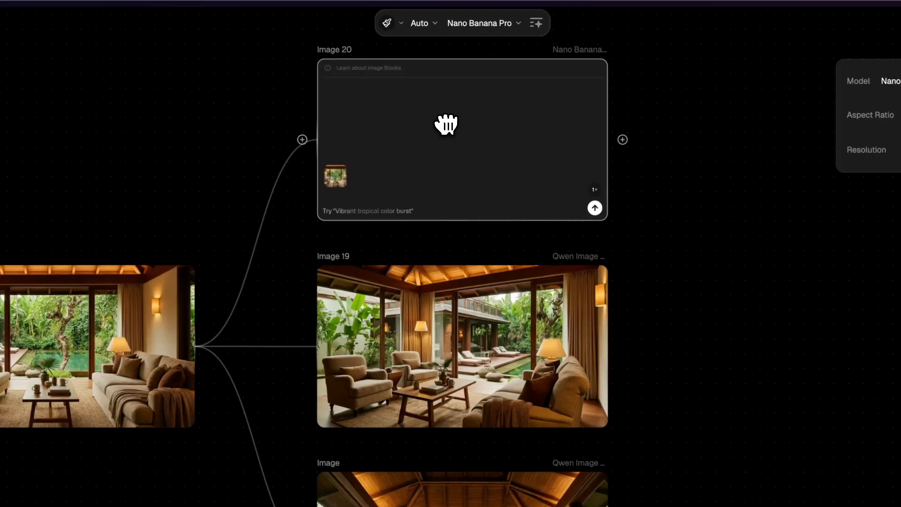
left_click(479, 23)
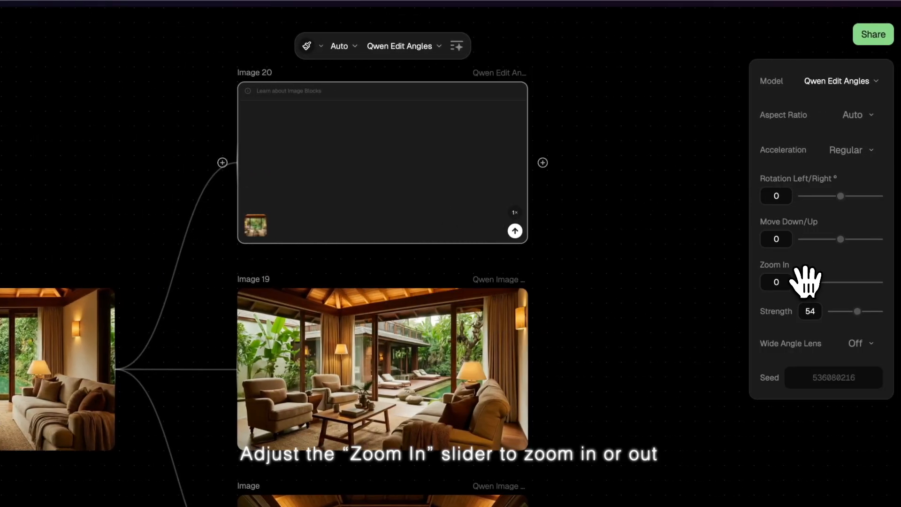
left_click_drag(801, 281, 842, 281)
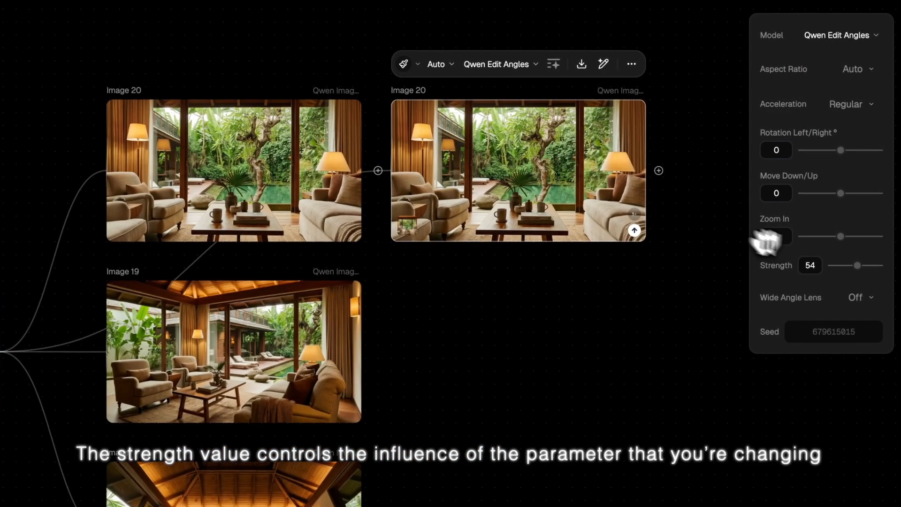
- Nudge the camera zoom amount for the next low-angle Qwen Edit Angles variant
left_click_drag(858, 265, 872, 266)
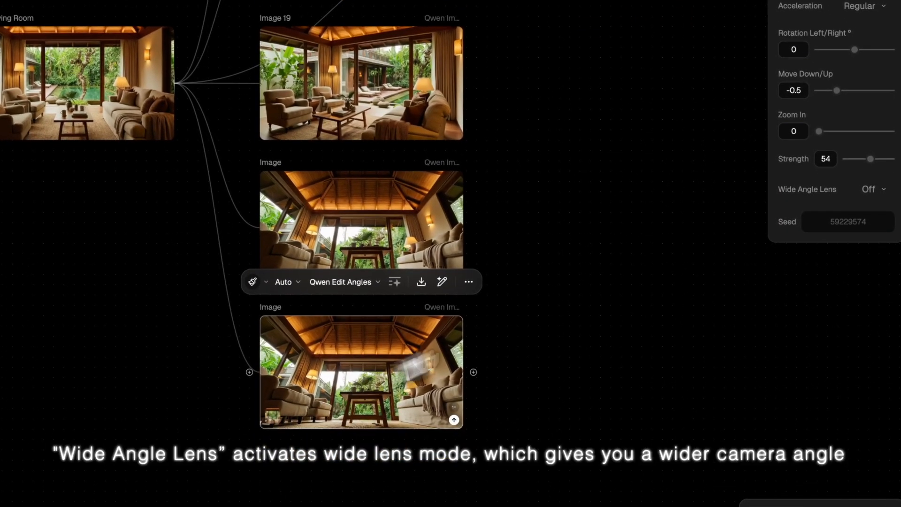
- Enable Wide Angle Lens mode on the lowest ceiling-view block
left_click(870, 188)
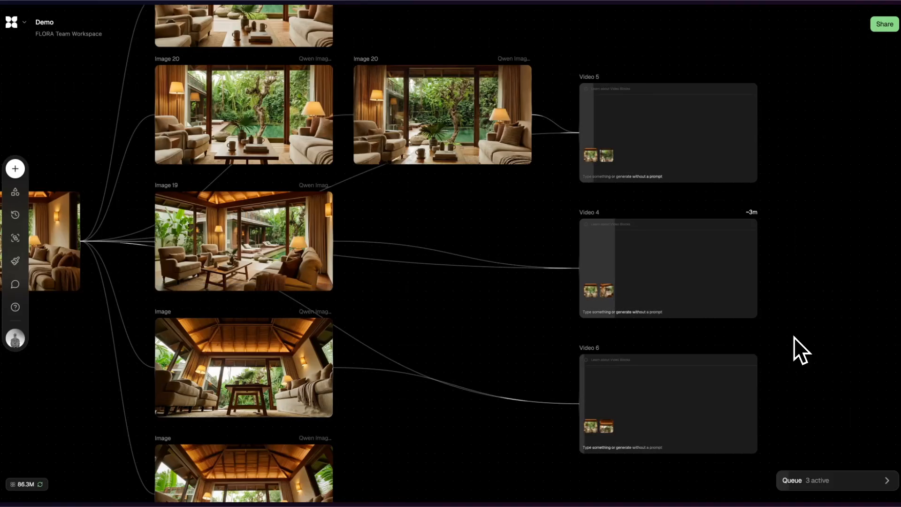
mouse_move(496, 371)
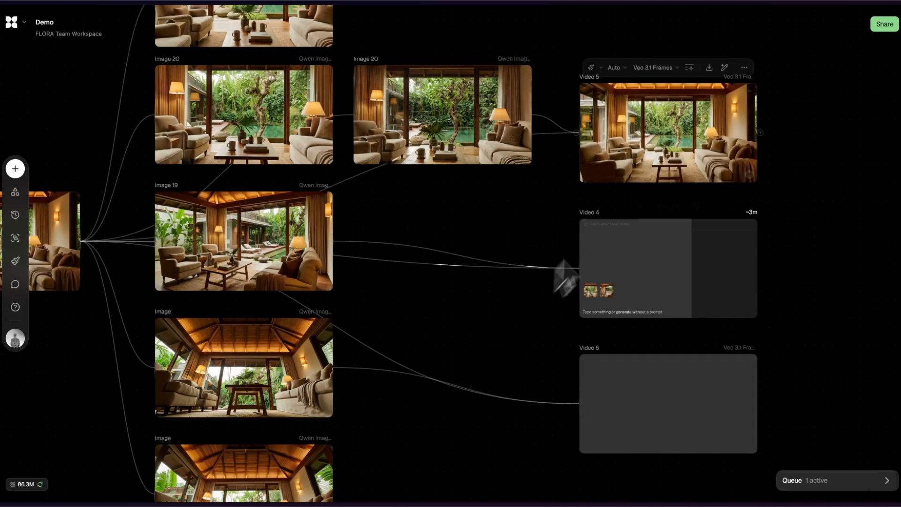
- Preview Video 5's finished living-room clip, play it, and close the player
left_click(667, 132)
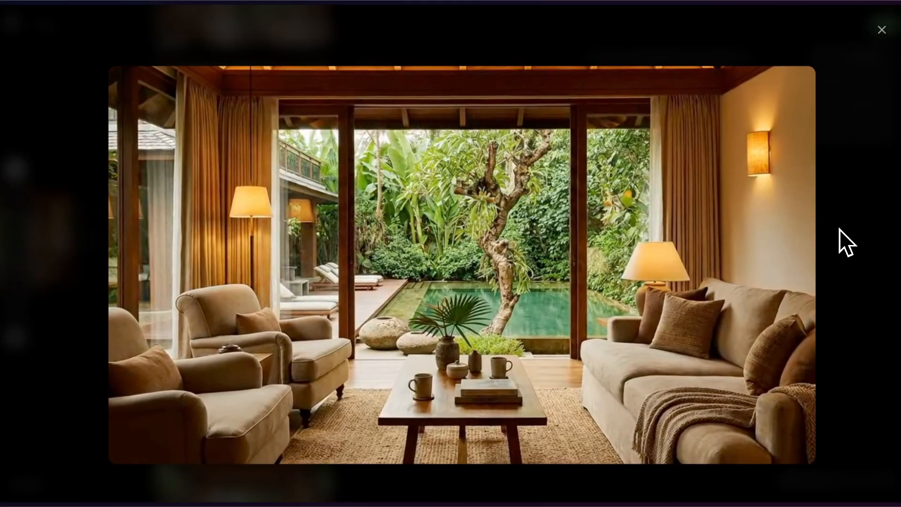
left_click(882, 29)
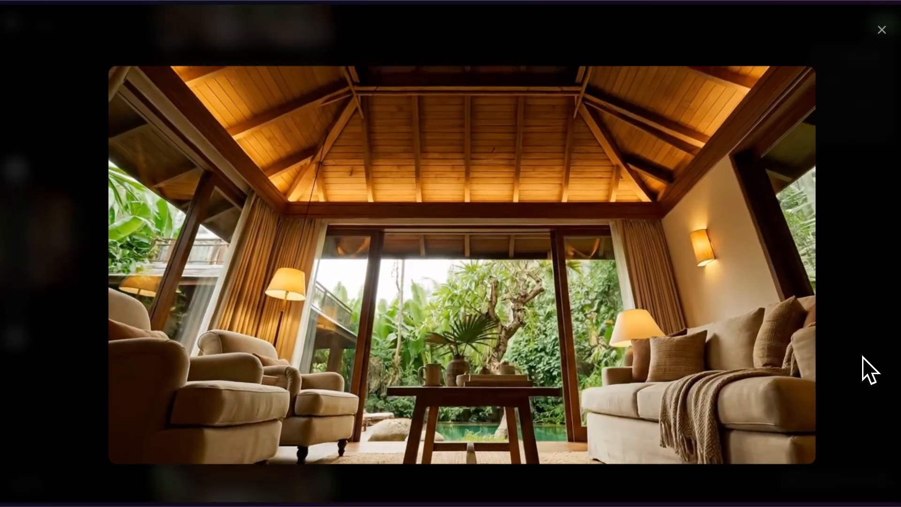
left_click(882, 29)
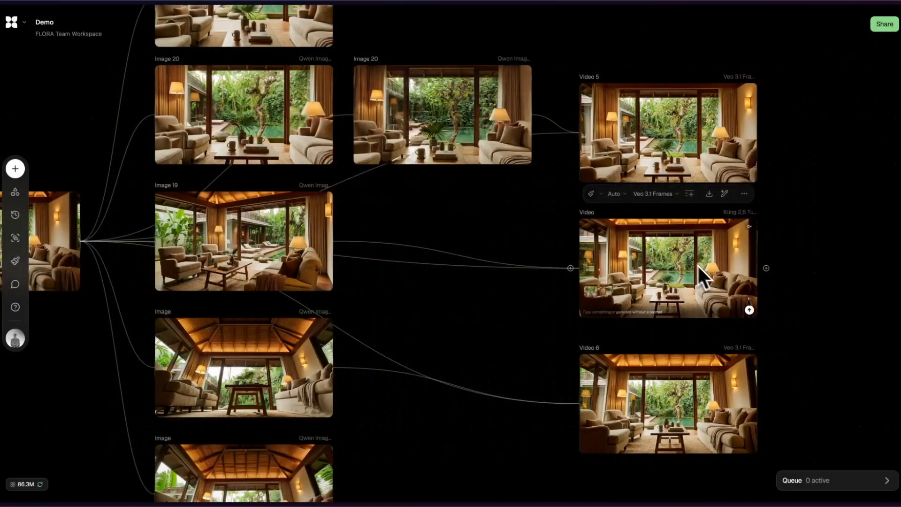